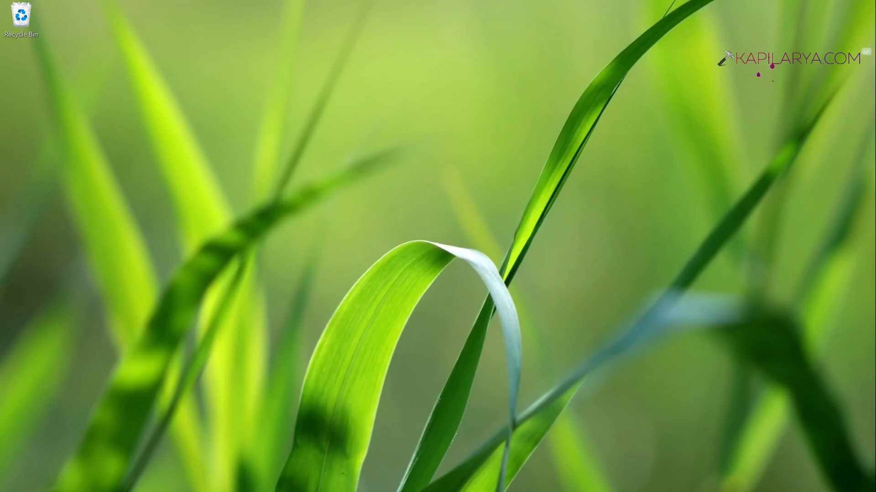
mouse_move(191, 155)
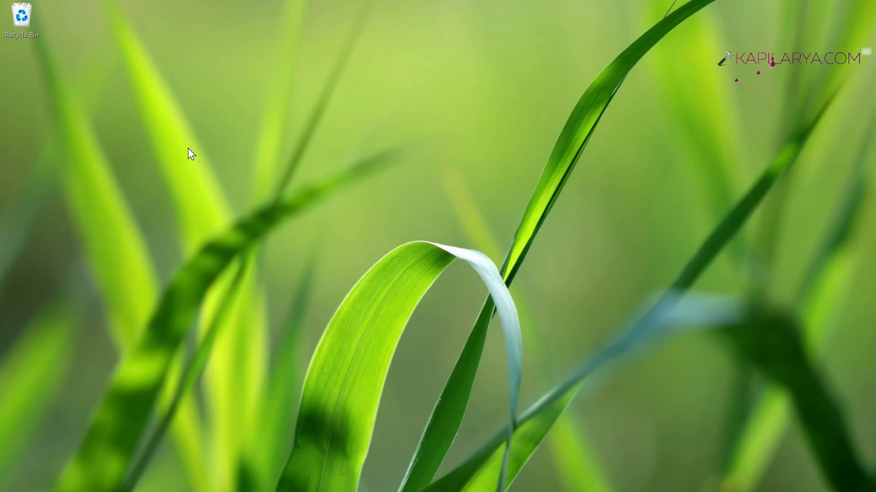
- Show the empty clipboard history panel with Win+V
key("win+v")
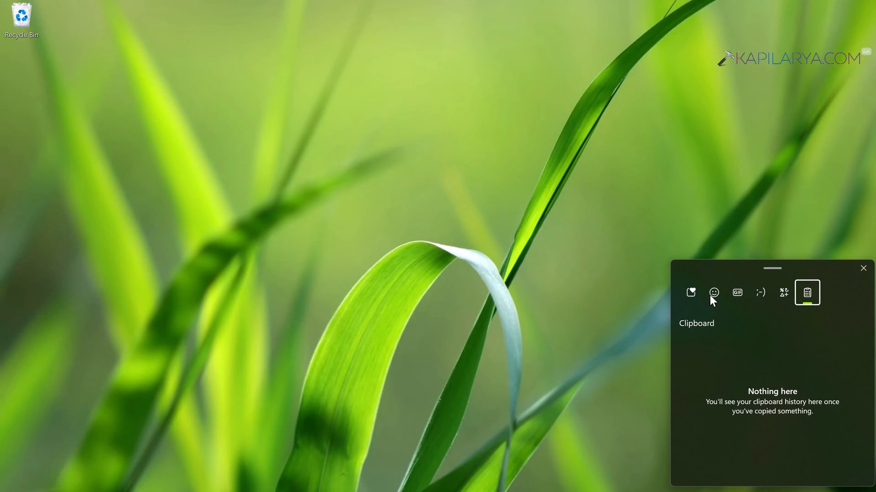
mouse_move(707, 398)
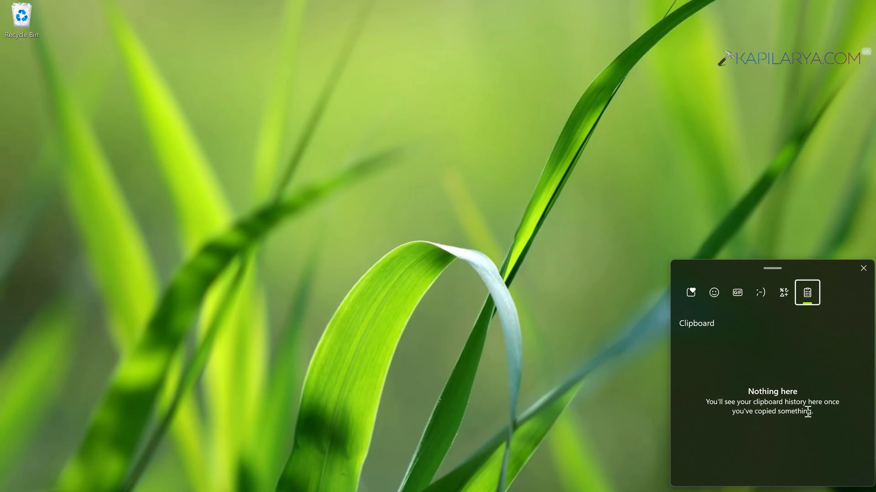
mouse_move(776, 360)
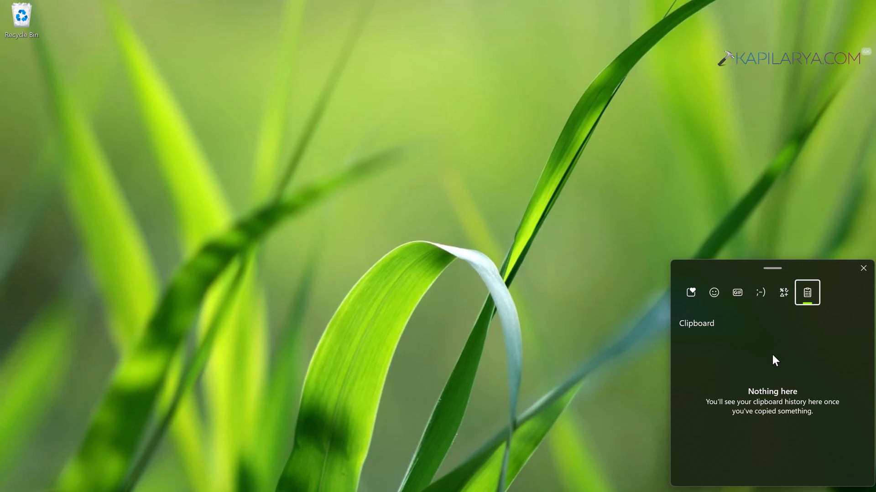
- Copy the 'regedit' text from the Run box and view it in clipboard history
key("Win+r")
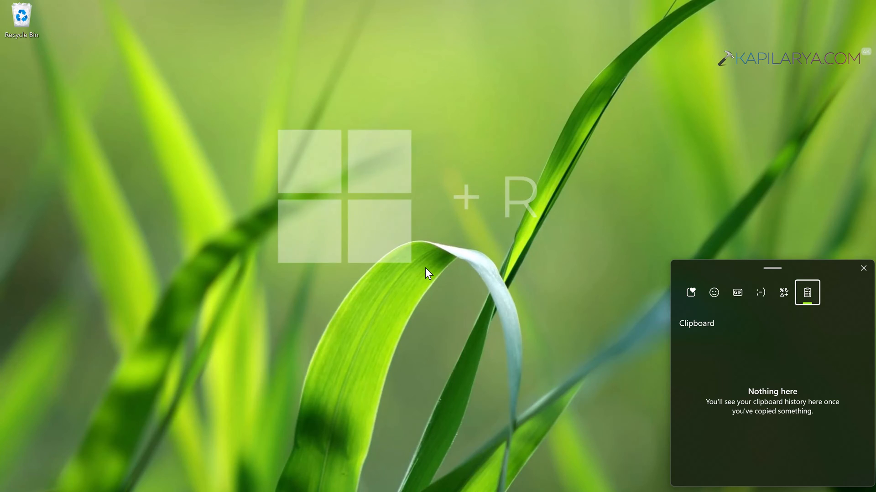
key("Win+r")
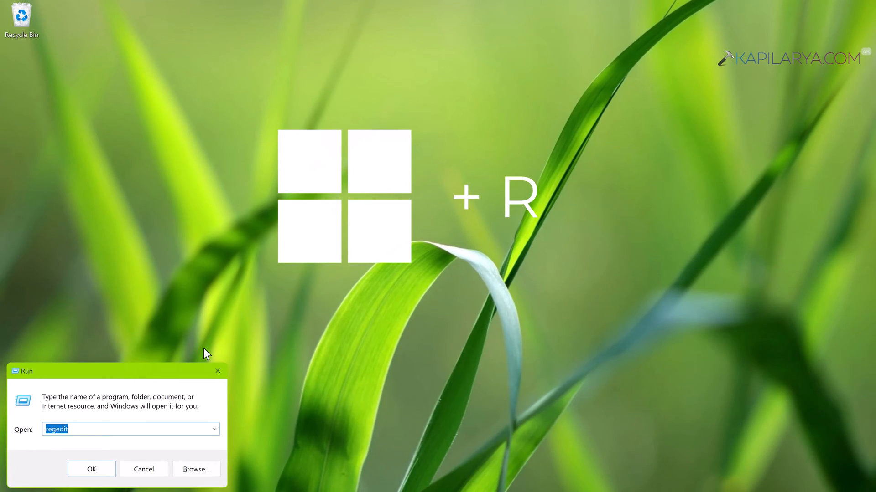
right_click(56, 428)
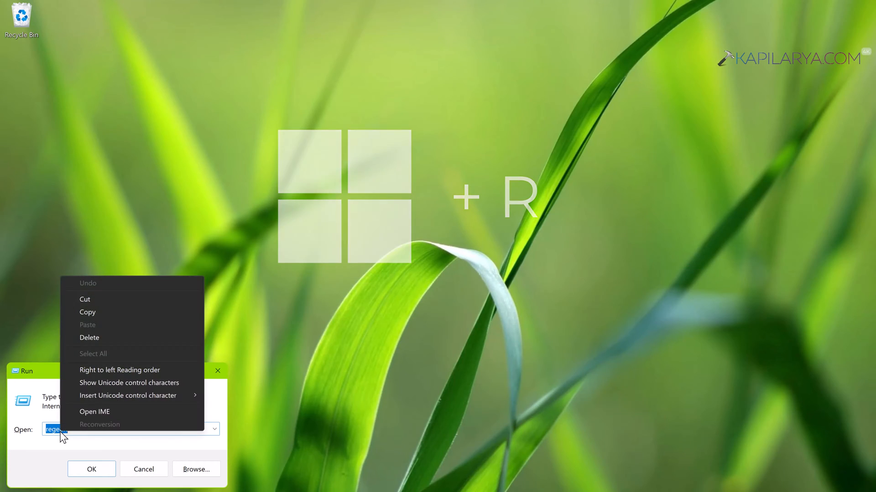
left_click(287, 286)
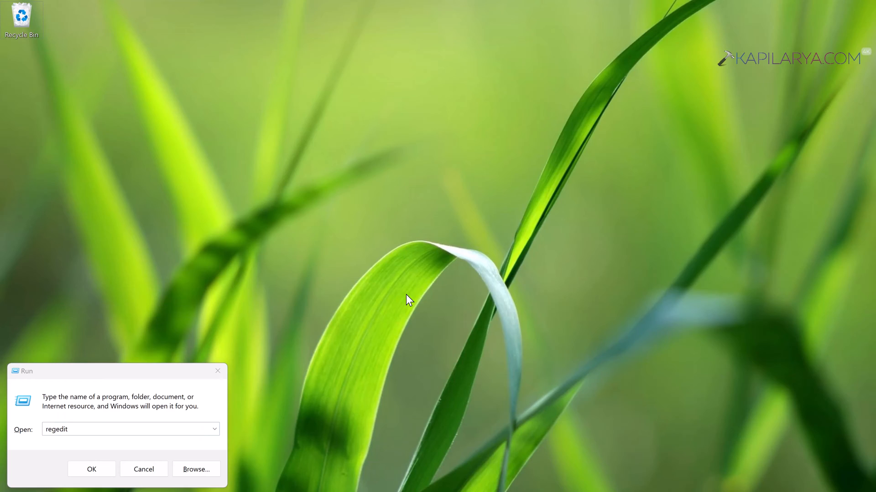
key("win+v")
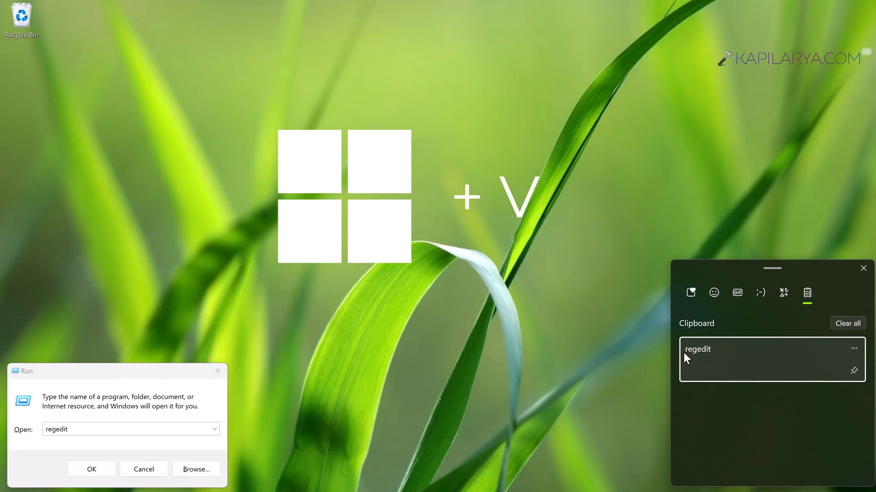
mouse_move(844, 358)
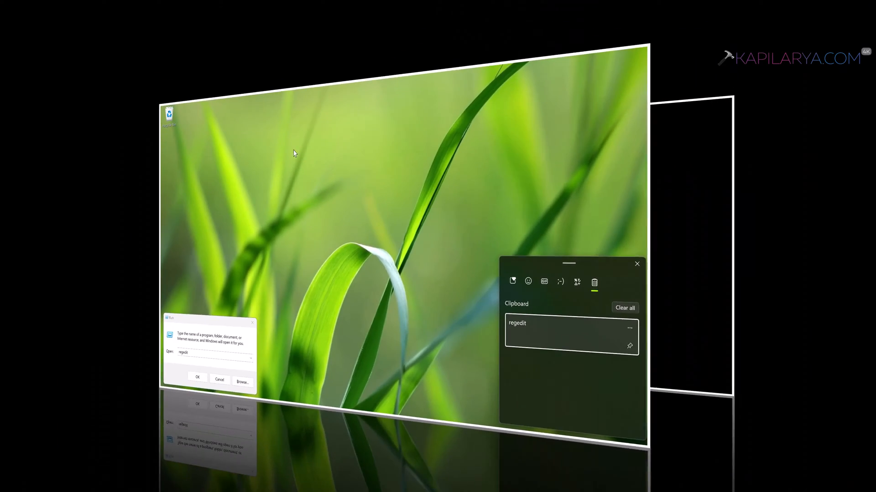
- Navigate Settings to the System category and scroll toward the Clipboard entry
key("Win+i")
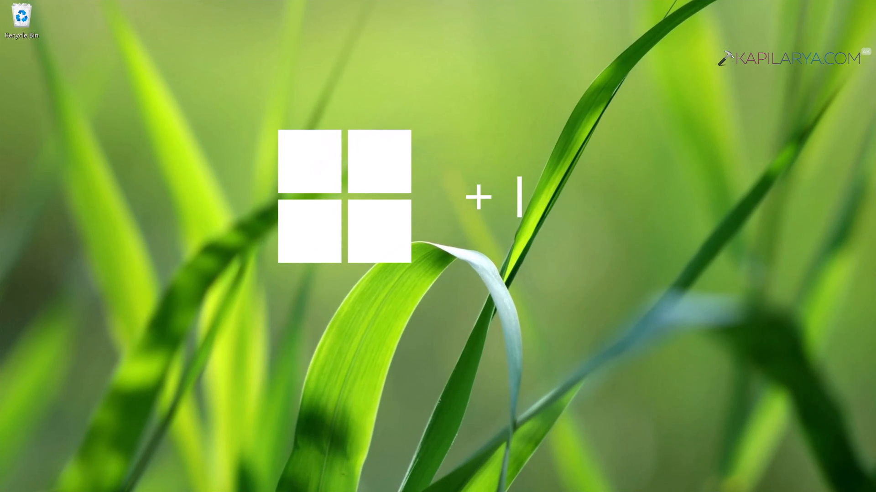
mouse_move(316, 282)
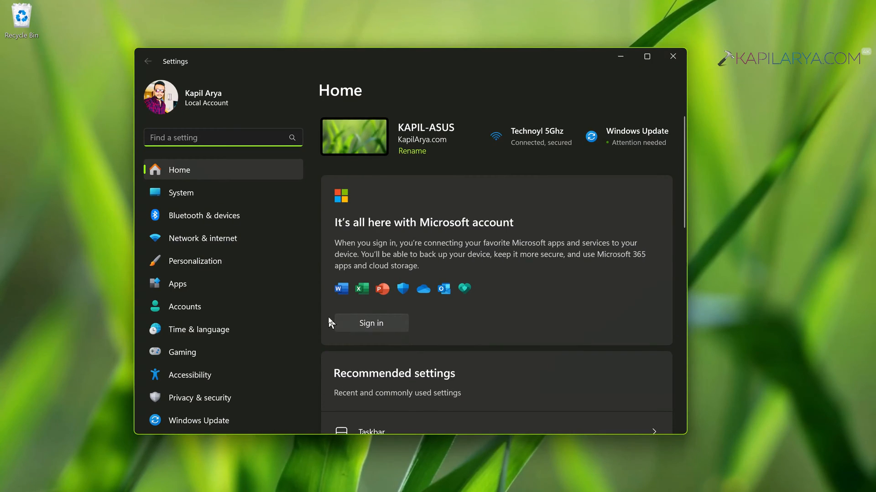
left_click(180, 192)
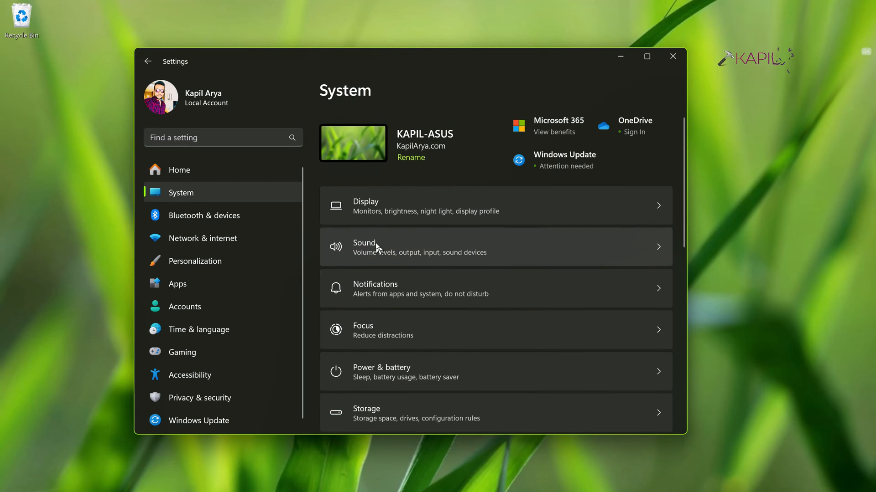
scroll("down", 3)
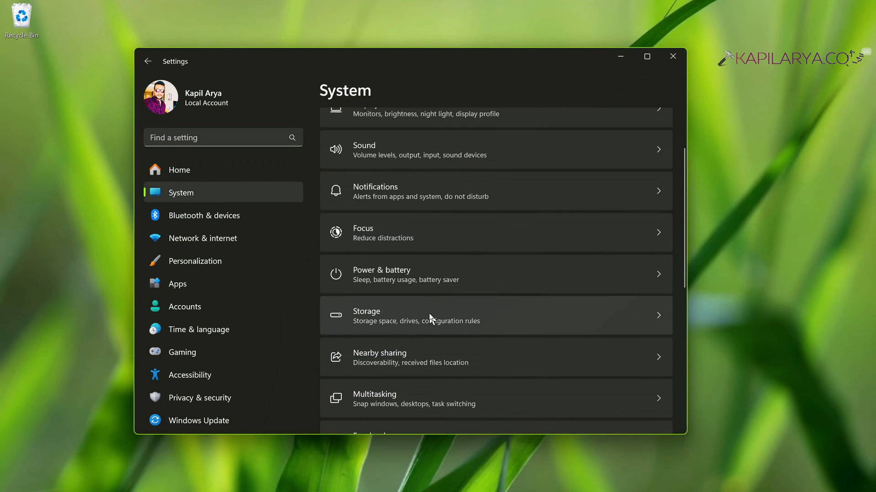
scroll("down", 3)
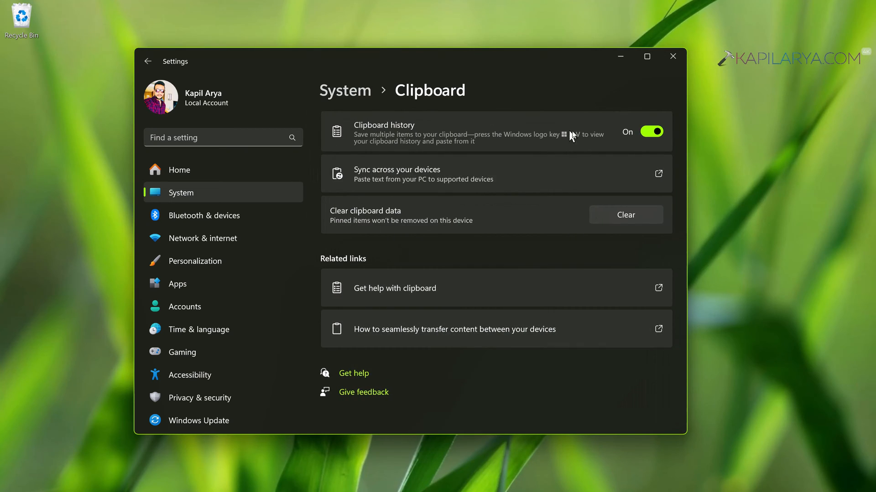
left_click(651, 131)
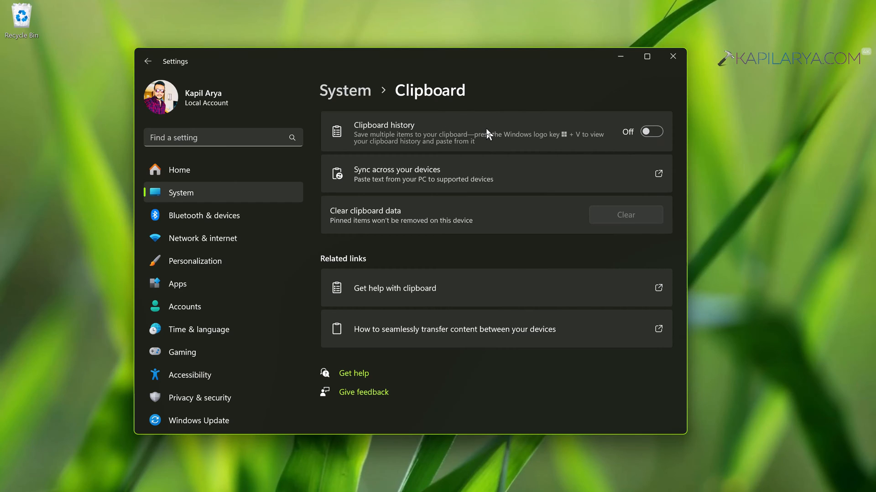
key("Win+V")
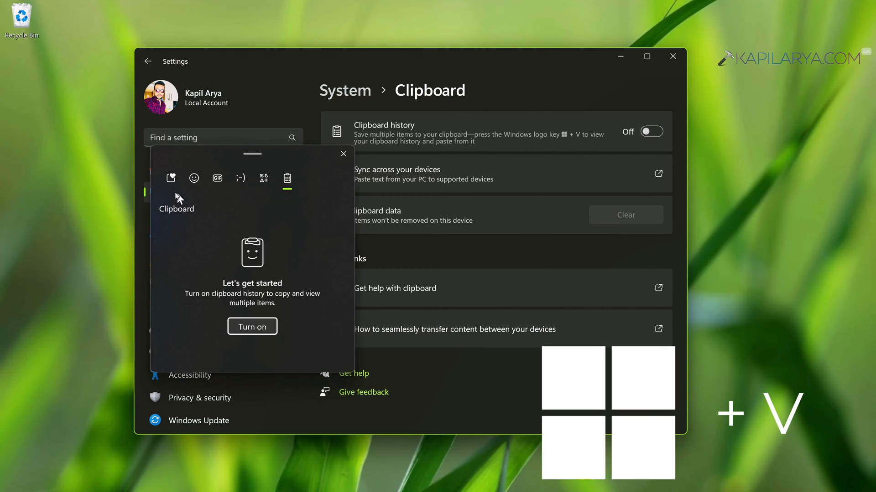
mouse_move(226, 290)
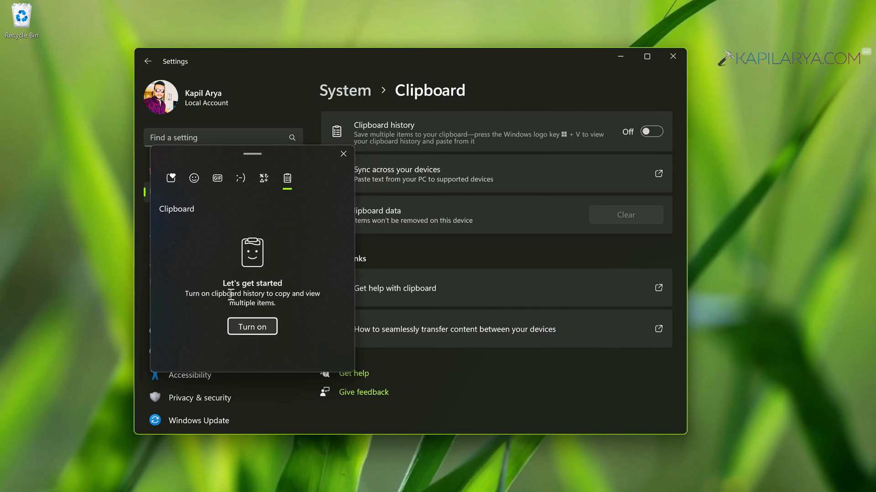
mouse_move(252, 326)
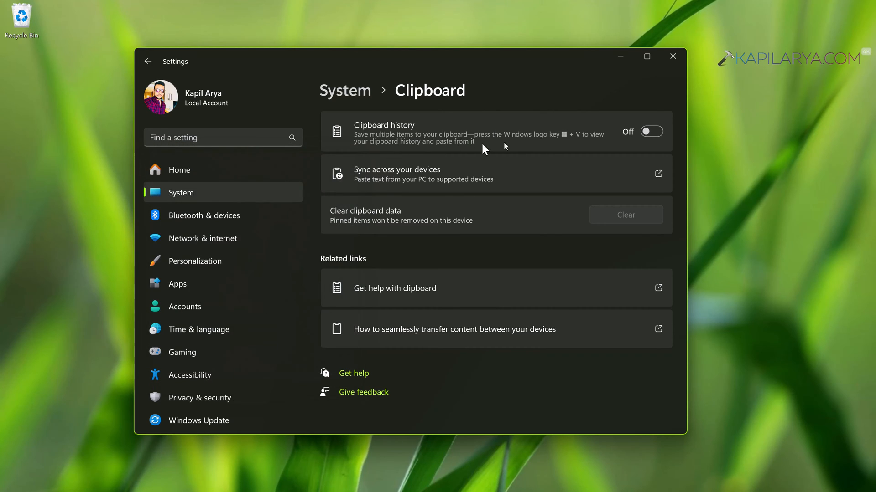
left_click(650, 132)
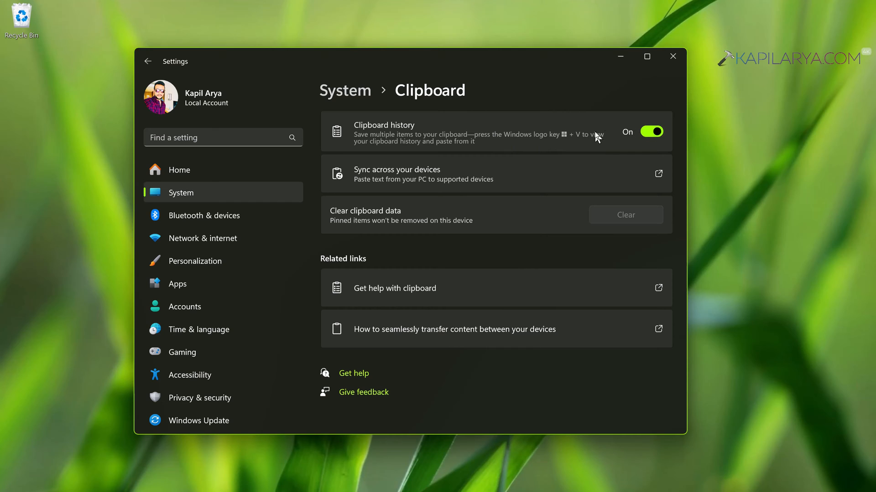
mouse_move(650, 132)
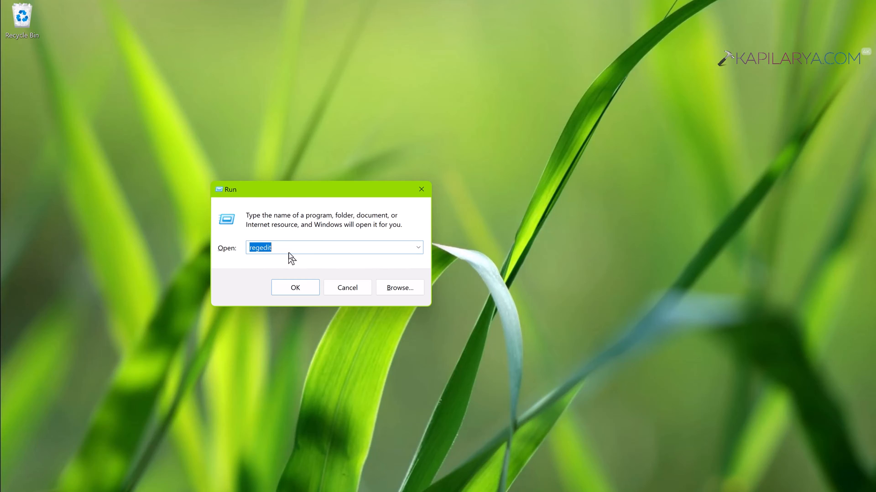
- Launch Registry Editor from the Run box showing regedit
left_click(294, 288)
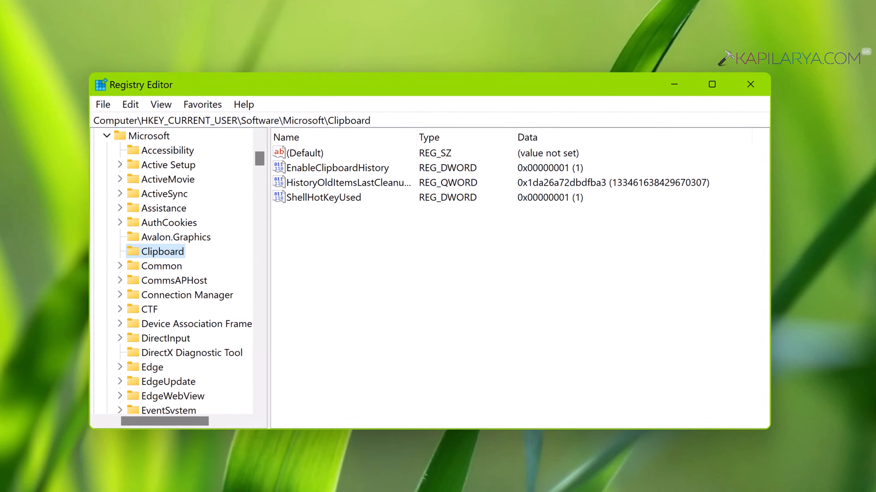
- Change EnableClipboardHistory to 0 and check whether Win+V still shows history
left_click(337, 167)
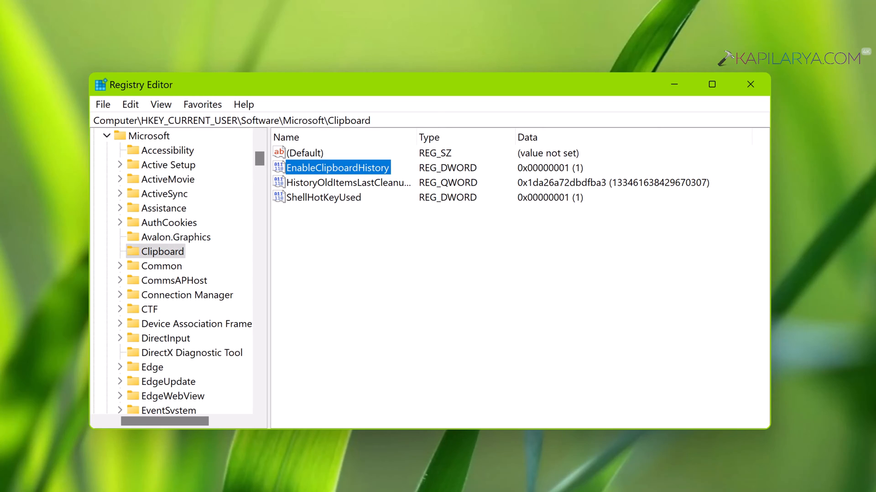
double_click(338, 168)
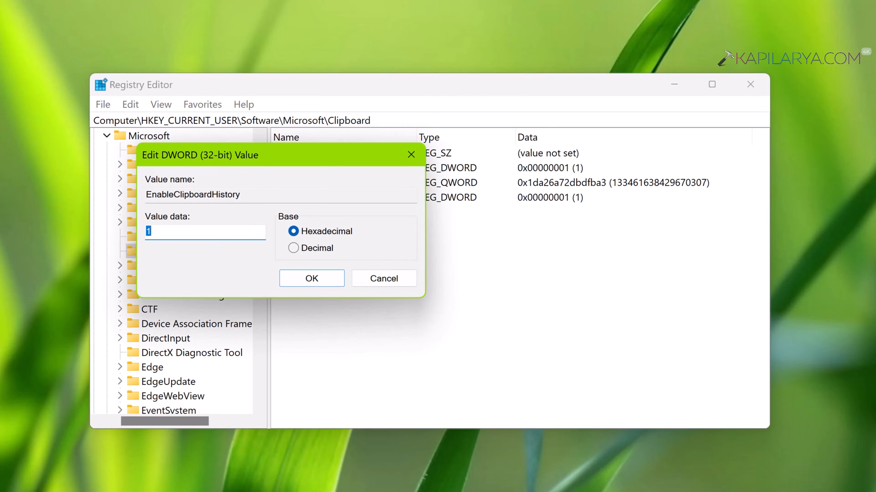
type("0")
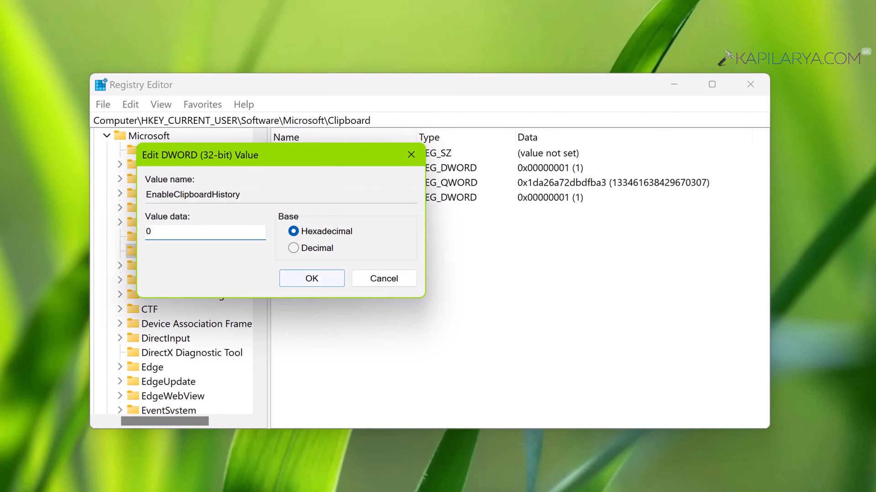
left_click(311, 278)
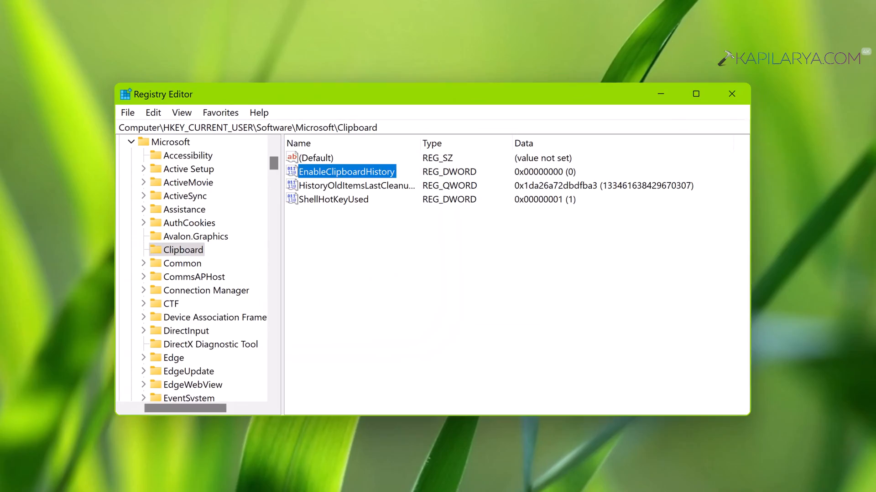
key("Win+V")
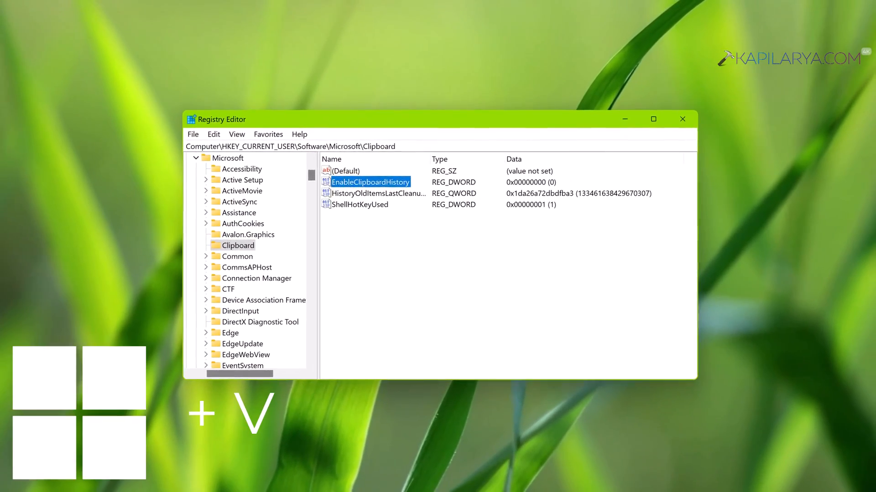
key("Win+v")
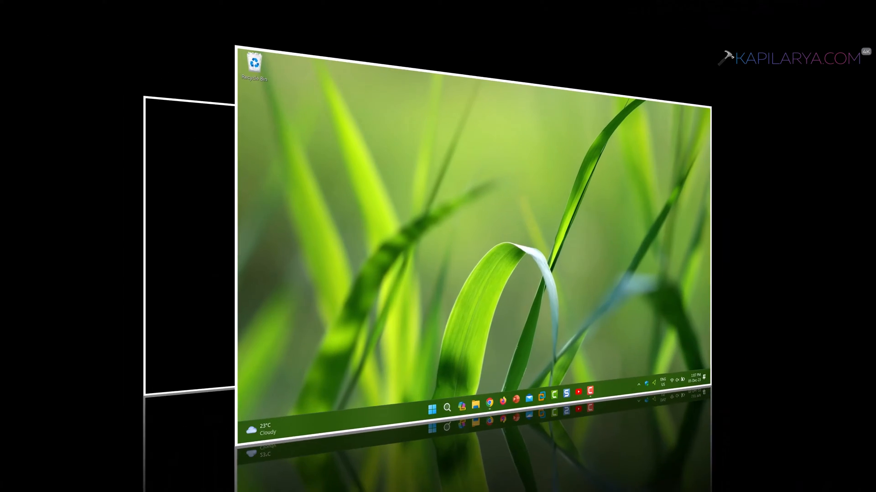
- Start the Run prompt from the Start menu and begin entering the group policy editor command
right_click(287, 479)
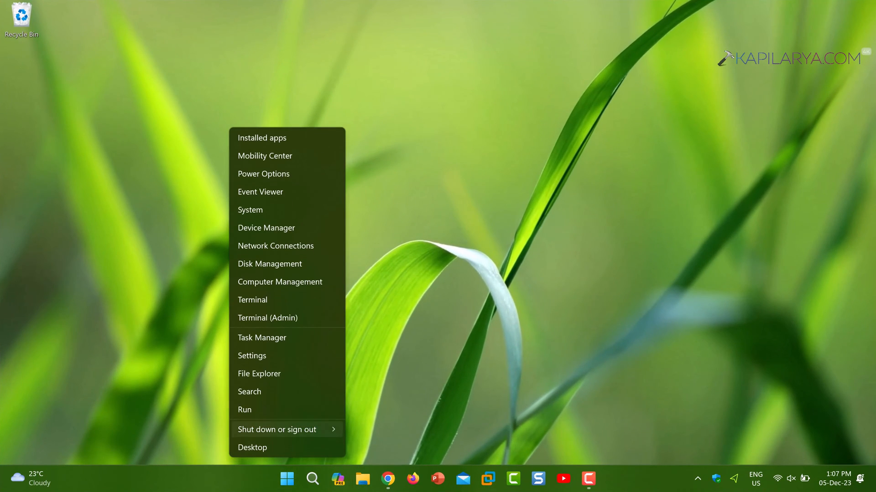
left_click(244, 410)
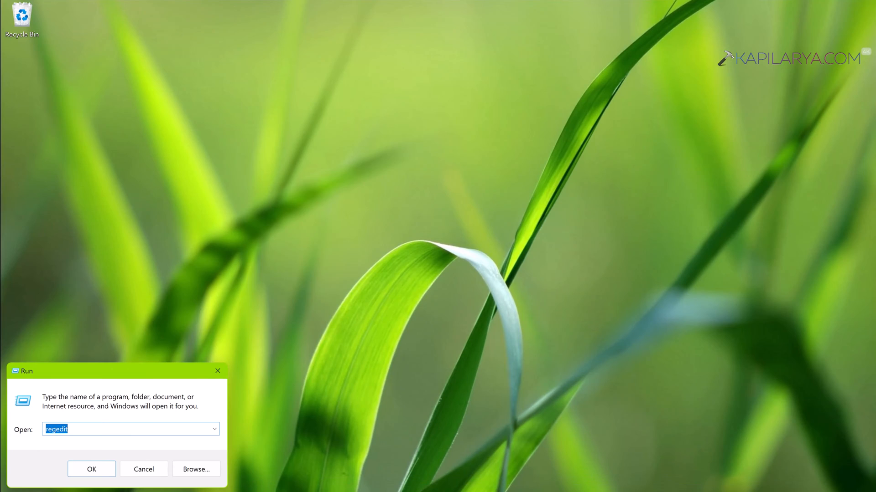
type("gp")
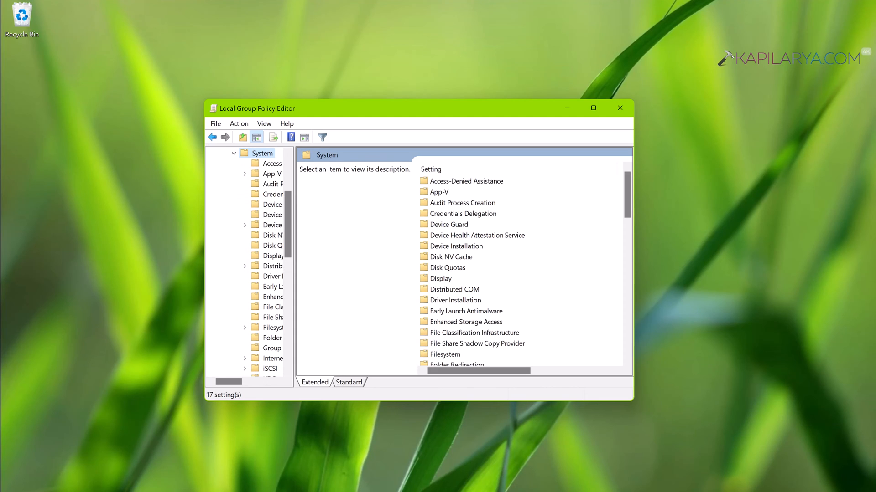
- Locate Allow Clipboard History under System > OS Policies and bring up its settings
left_click(446, 343)
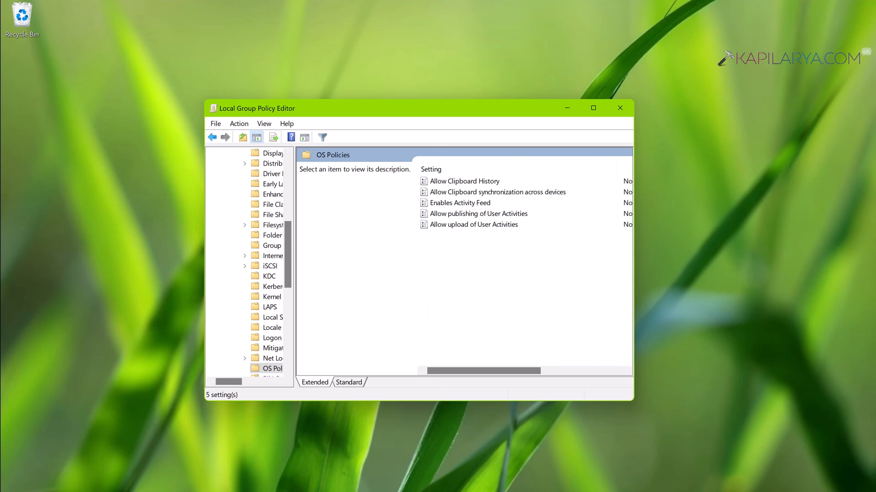
left_click(348, 383)
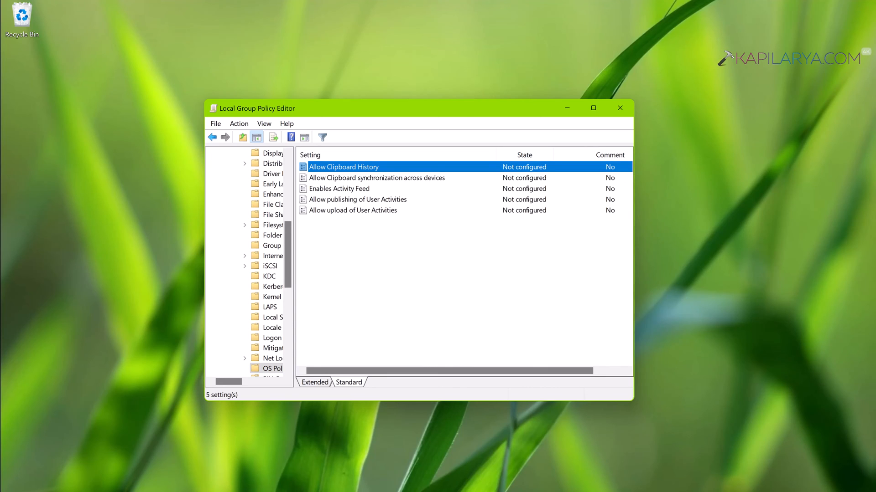
double_click(344, 166)
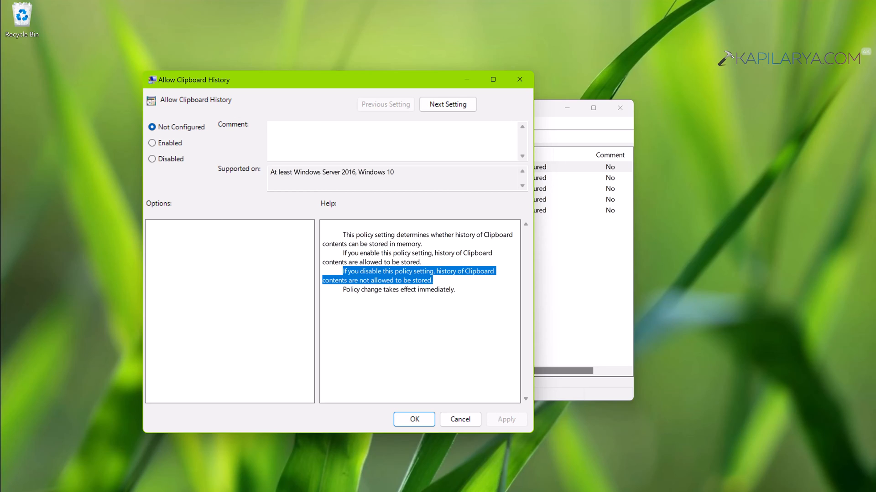
- Set Allow Clipboard History to Disabled, apply it, and close the editor
left_click(152, 158)
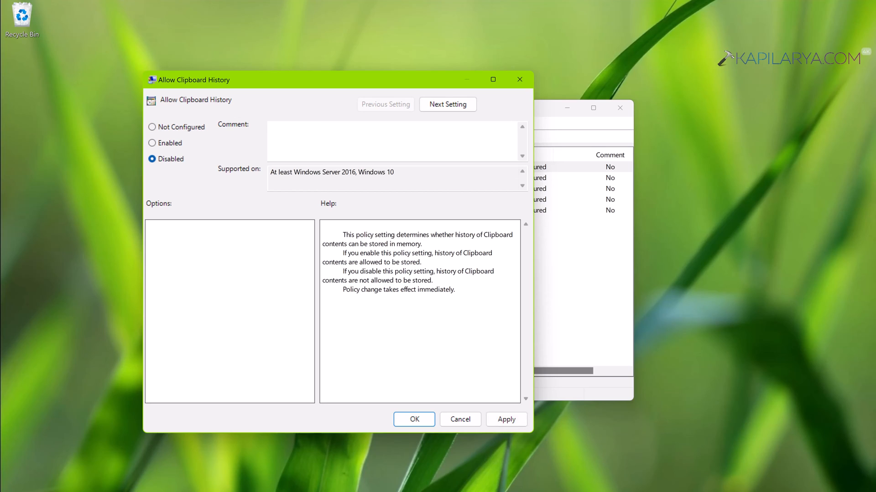
left_click(506, 419)
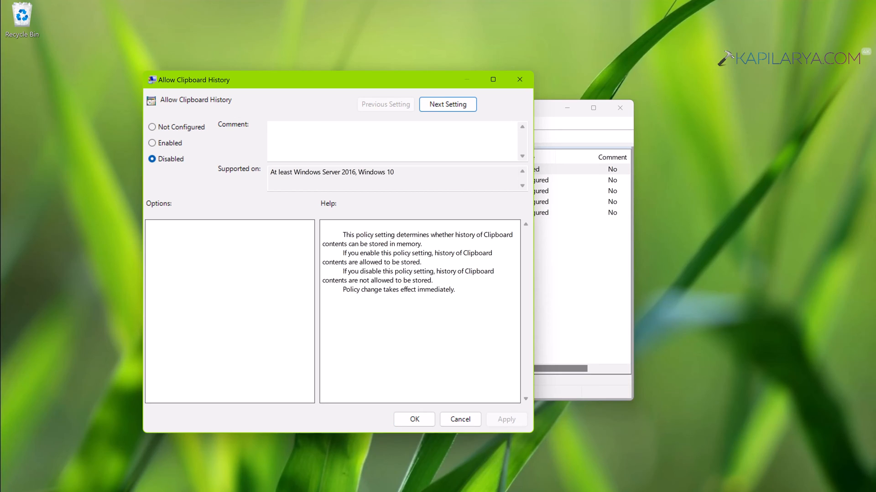
left_click(414, 419)
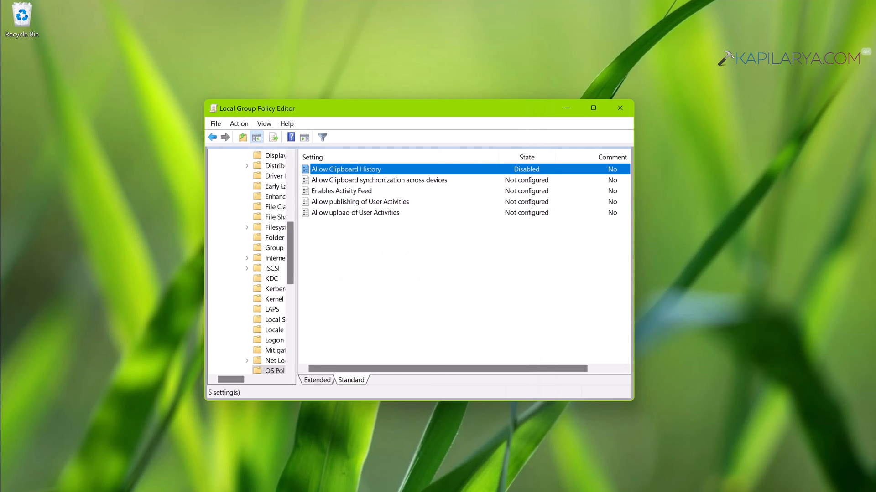
left_click(619, 108)
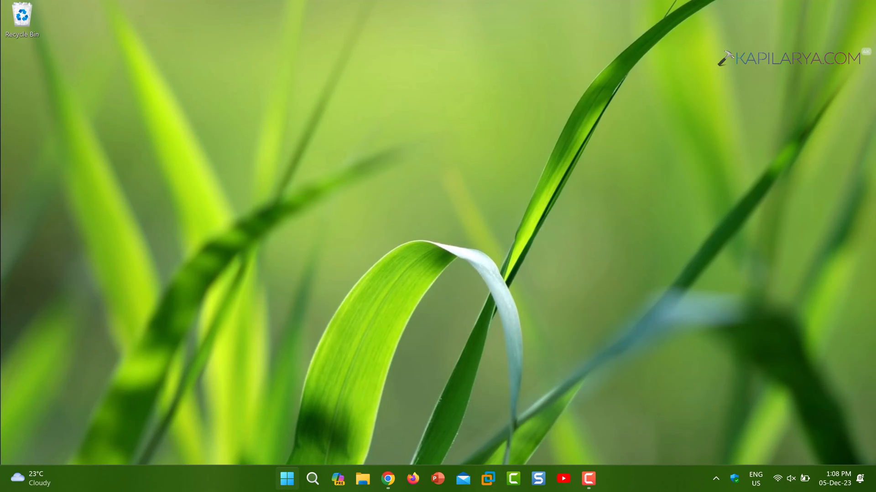
- Run 'gpupdate /force' from the Run prompt to refresh group policy
right_click(287, 479)
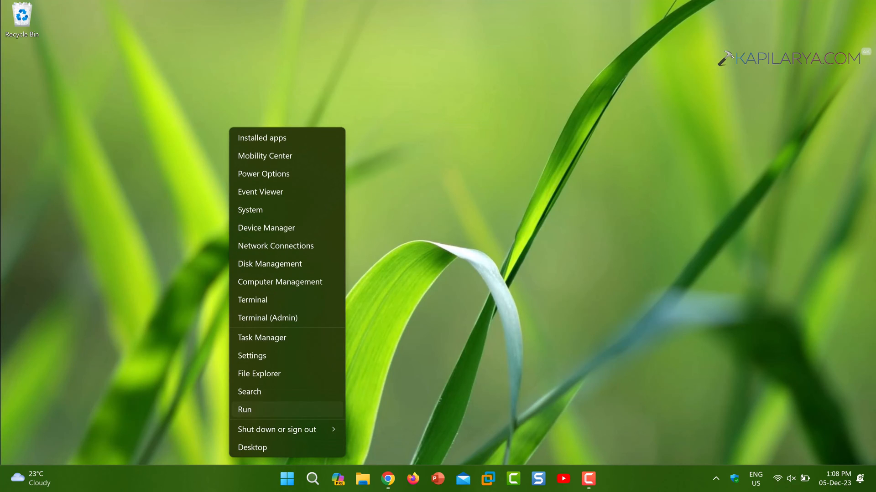
left_click(245, 409)
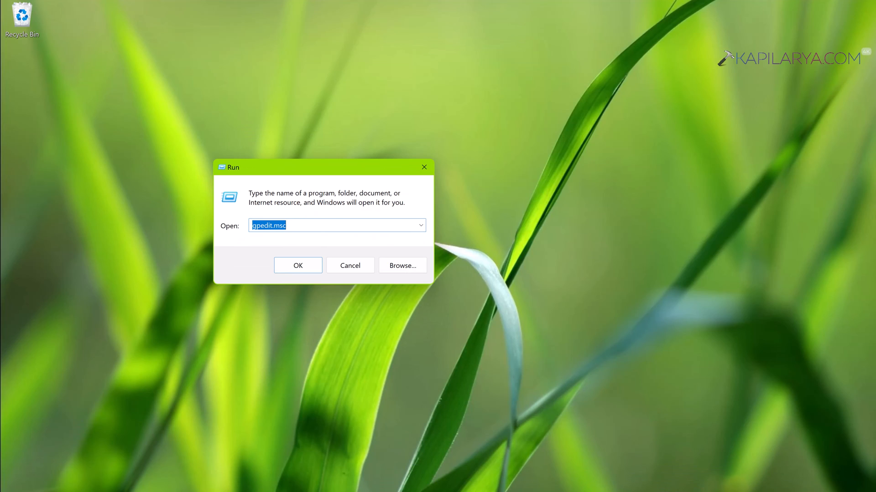
type("gpupd")
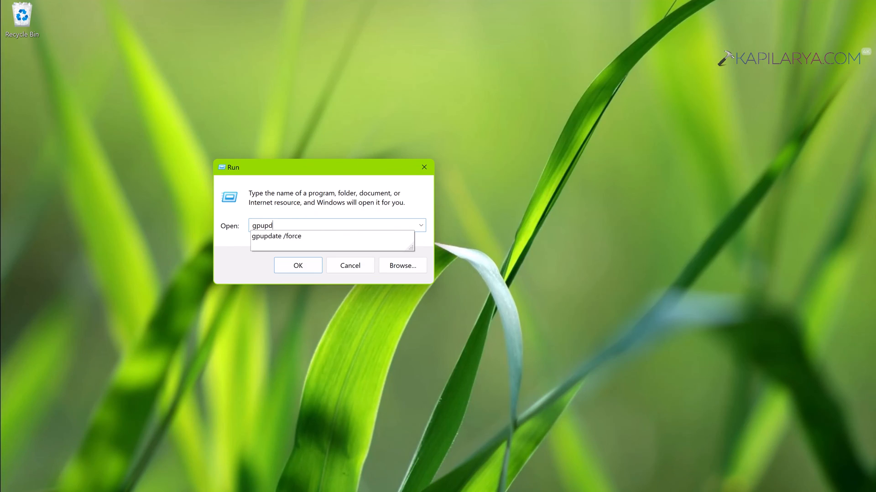
type("ate /force")
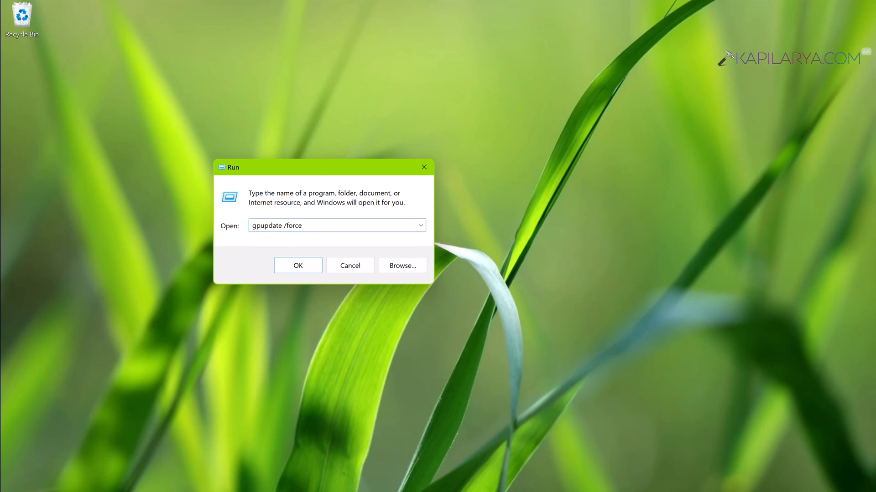
left_click(297, 266)
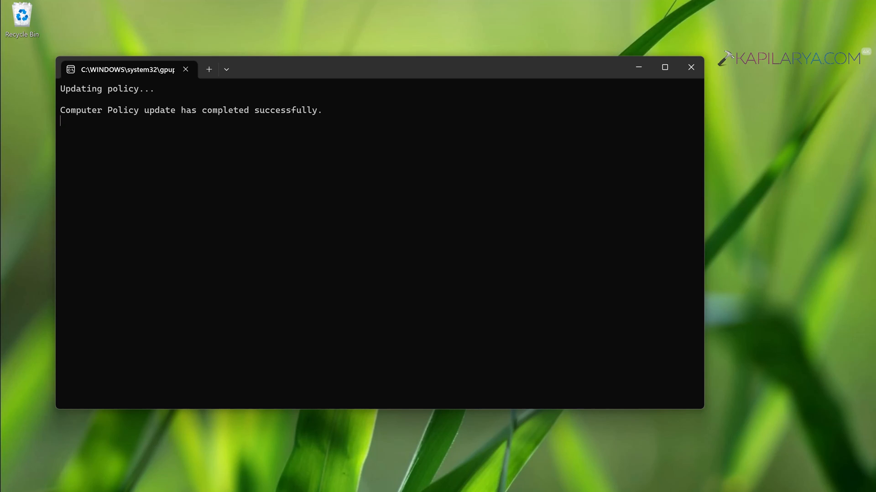
- Close the finished policy update window and reopen the system tools list
left_click(691, 67)
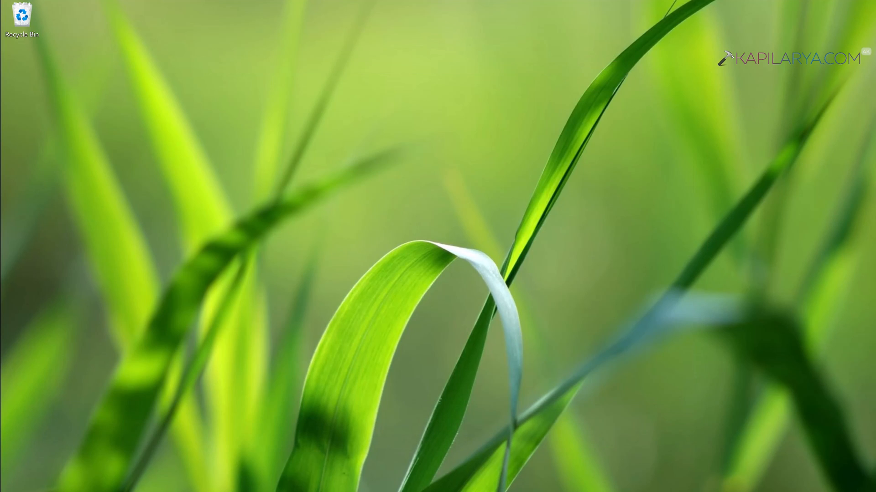
right_click(287, 479)
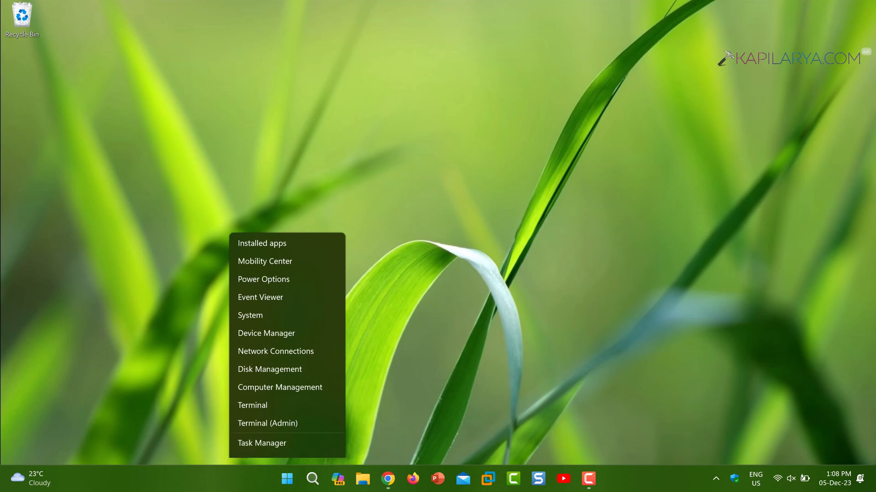